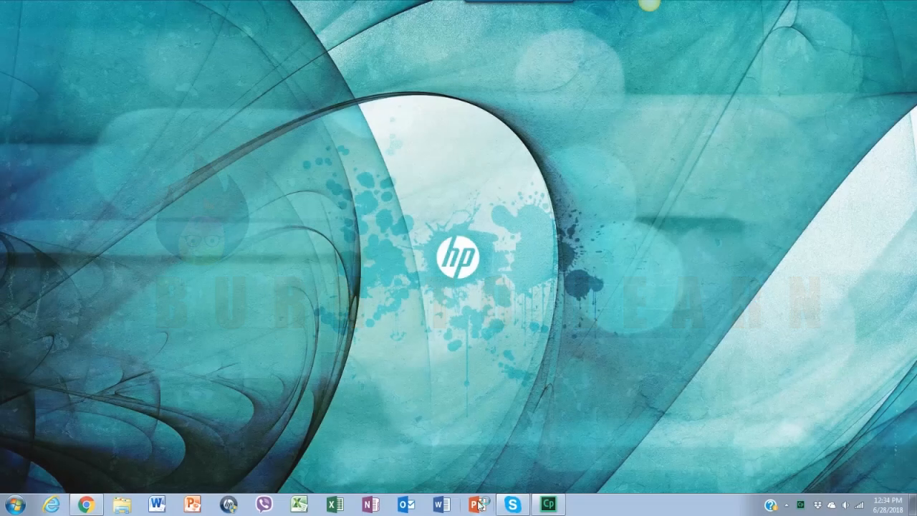
Launch PowerPoint, start a blank presentation and apply the Blank slide layout.
{"action": "left_click", "coordinate": [478, 503]}
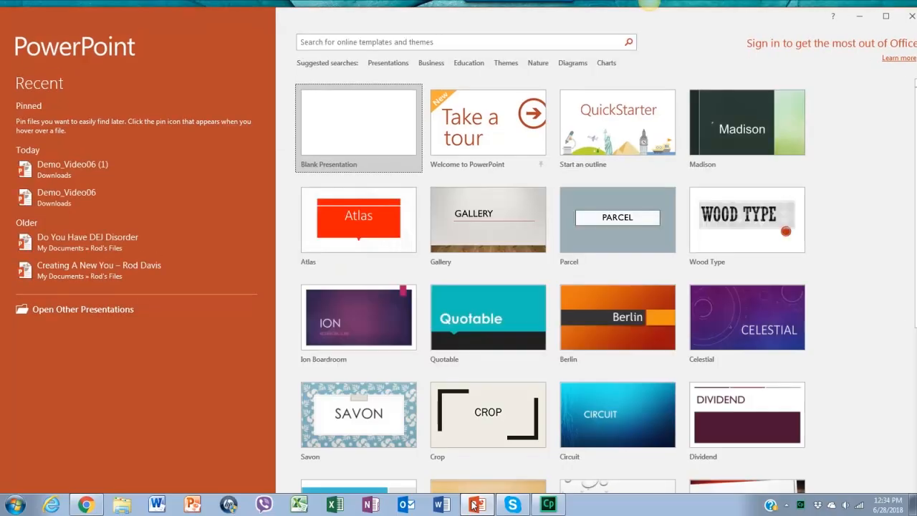
{"action": "mouse_move", "coordinate": [364, 117]}
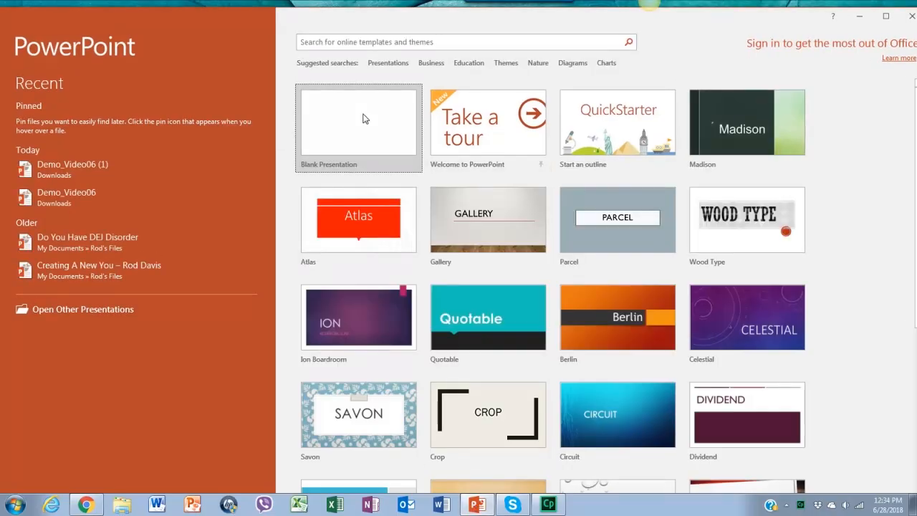
{"action": "left_click", "coordinate": [358, 127]}
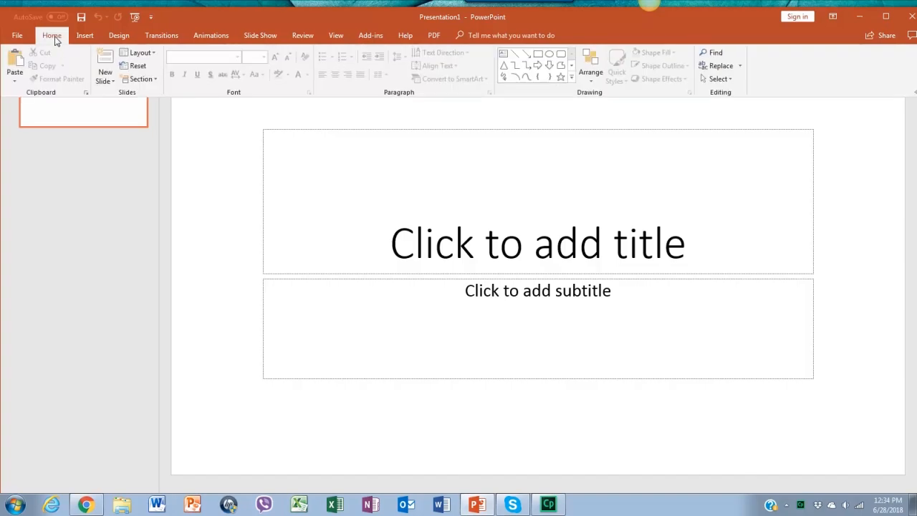
{"action": "left_click", "coordinate": [139, 52]}
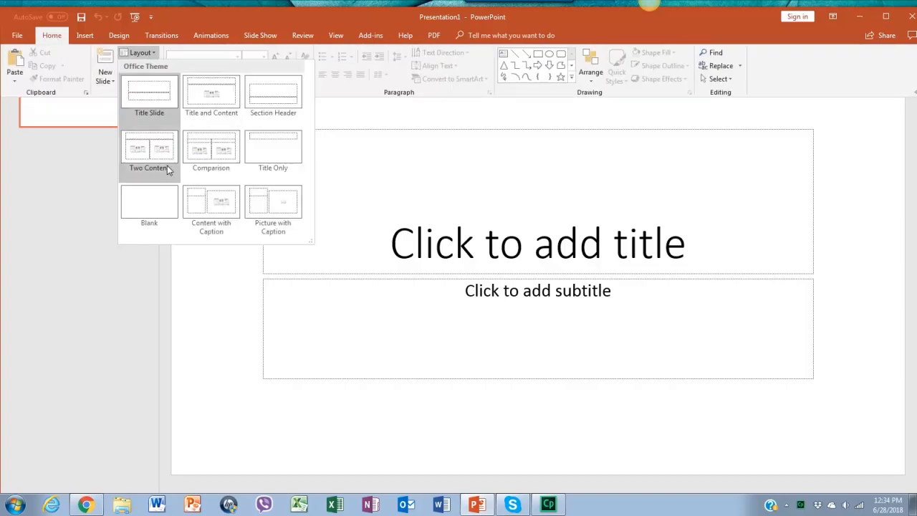
{"action": "left_click", "coordinate": [149, 203]}
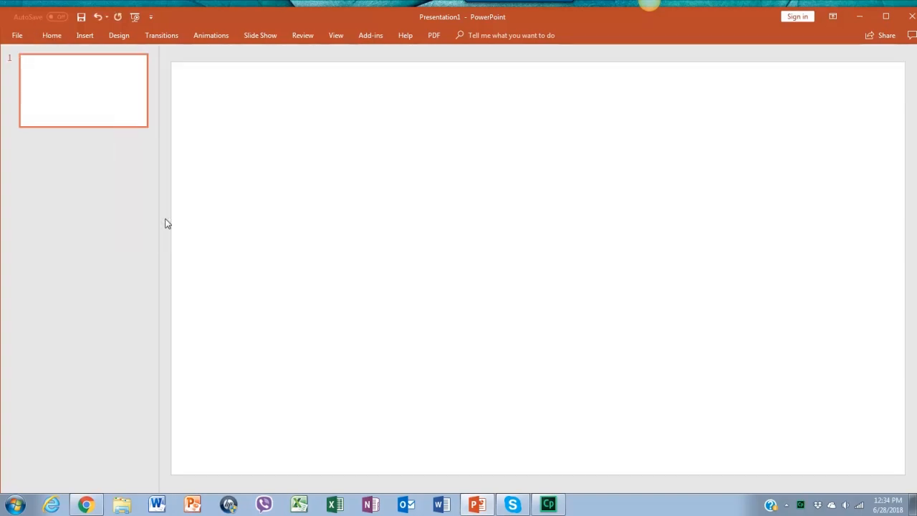
Open the Shapes gallery on the Insert tab.
{"action": "left_click", "coordinate": [84, 36]}
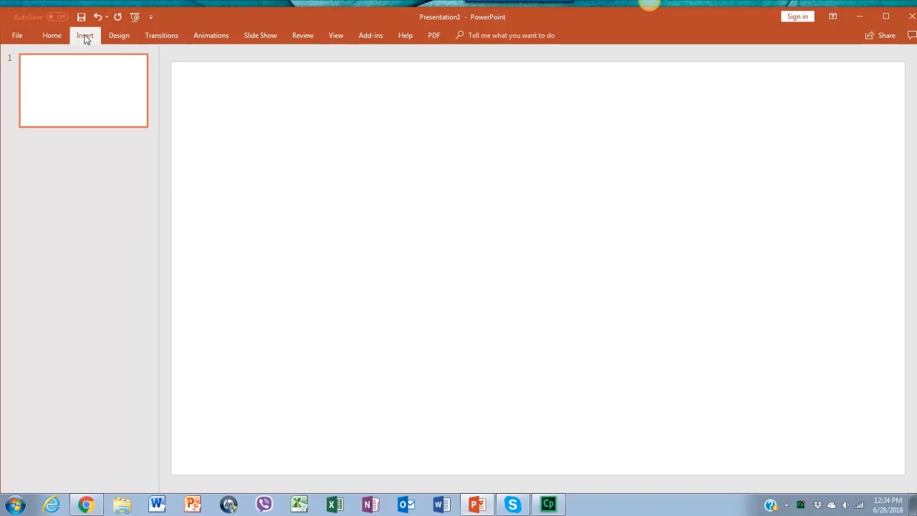
{"action": "left_click", "coordinate": [85, 35]}
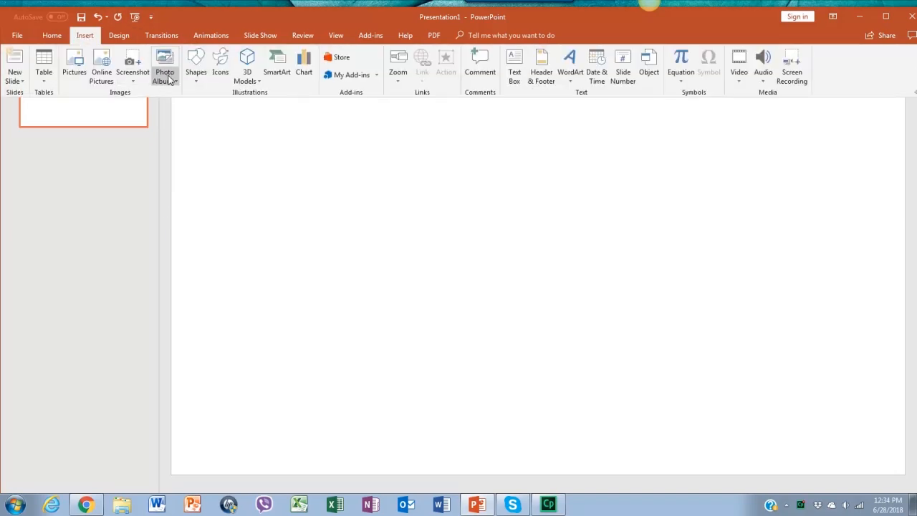
{"action": "left_click", "coordinate": [195, 64]}
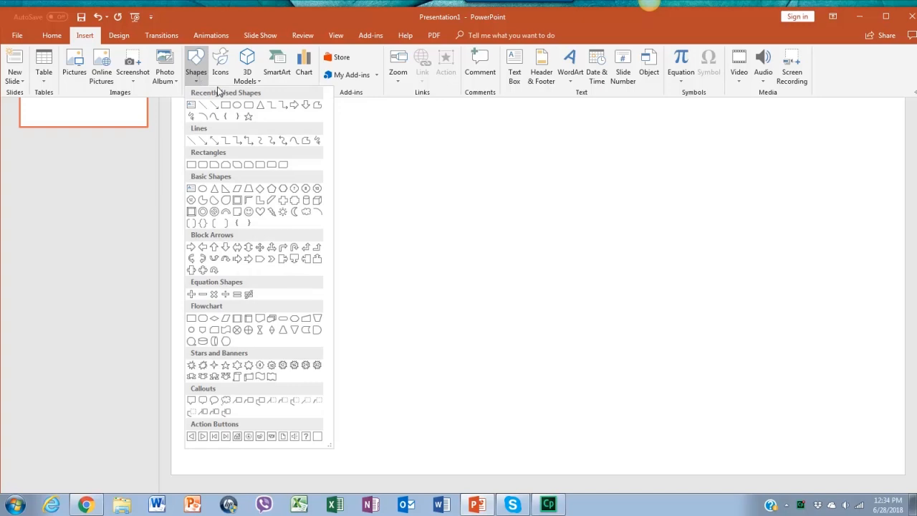
{"action": "mouse_move", "coordinate": [204, 189]}
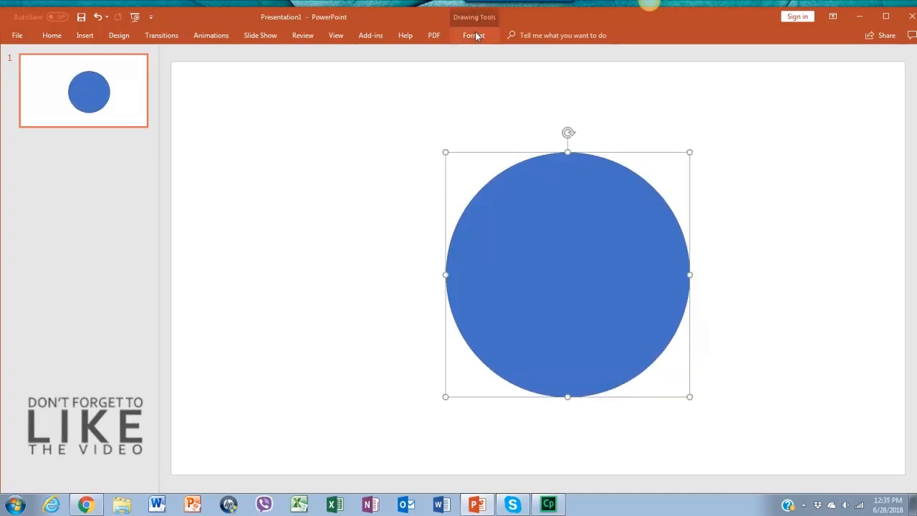
Recolour the circle with a darker blue through Shape Fill on the Format tab.
{"action": "left_click", "coordinate": [473, 35]}
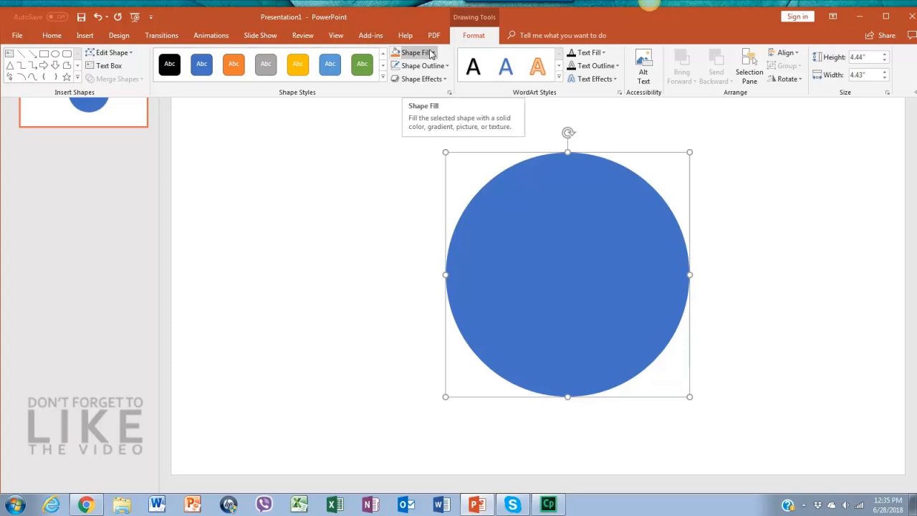
{"action": "left_click", "coordinate": [414, 53]}
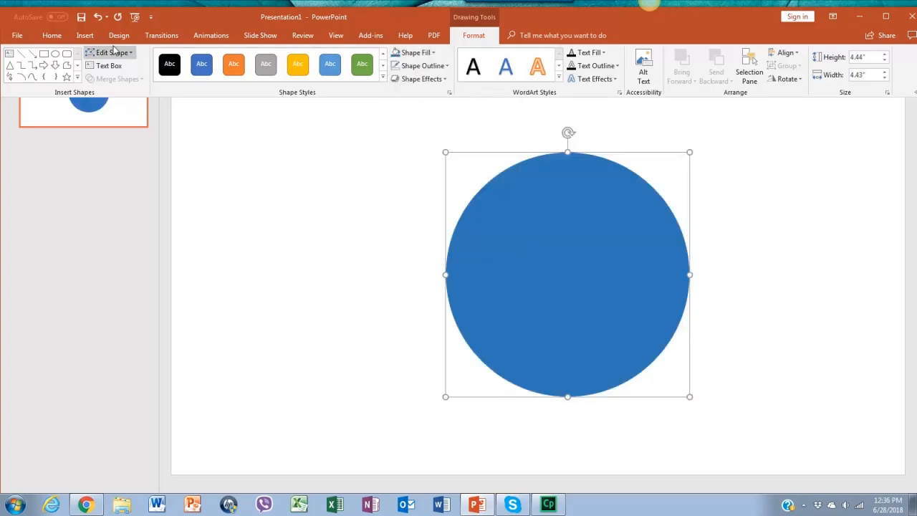
{"action": "left_click", "coordinate": [51, 35]}
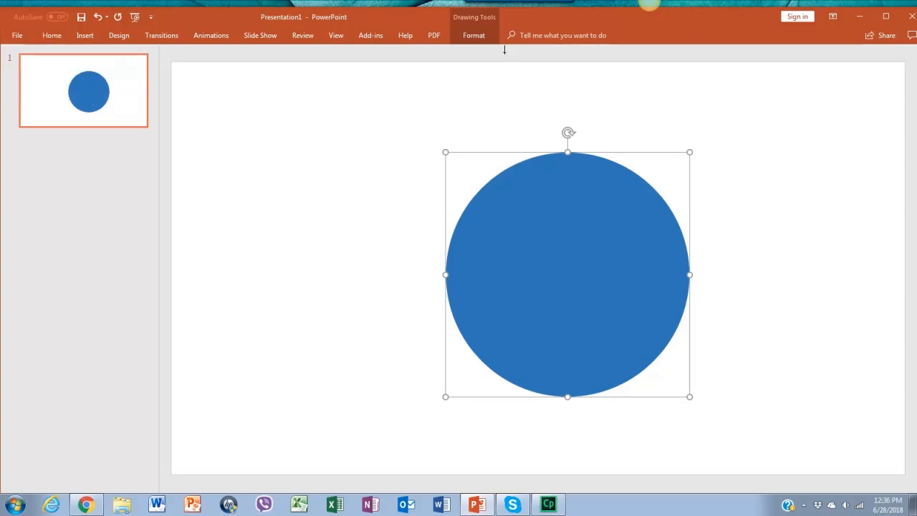
Draw a text box inside the circle containing '1 They're attractive'.
{"action": "left_click_drag", "start_coordinate": [488, 195], "coordinate": [648, 329]}
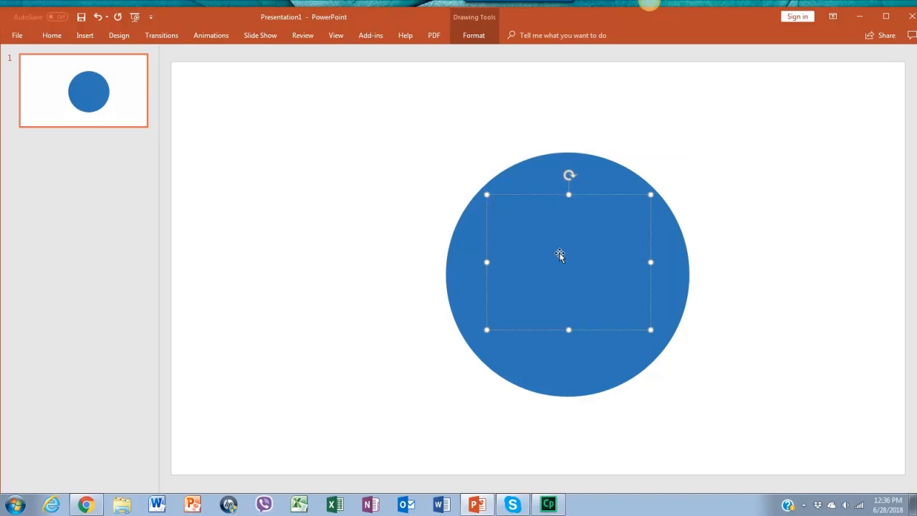
{"action": "type", "text": "1 They're attractive"}
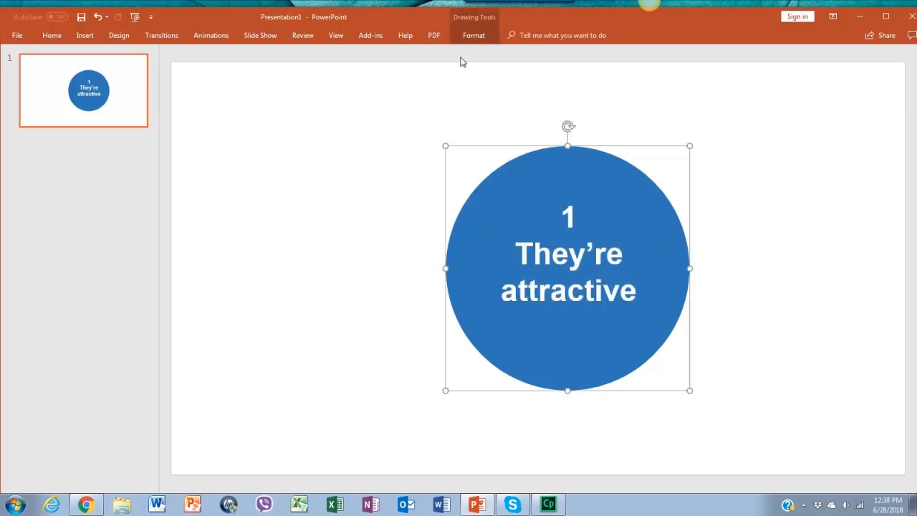
Bring up the Format tab for the labelled blue circle.
{"action": "left_click", "coordinate": [474, 35]}
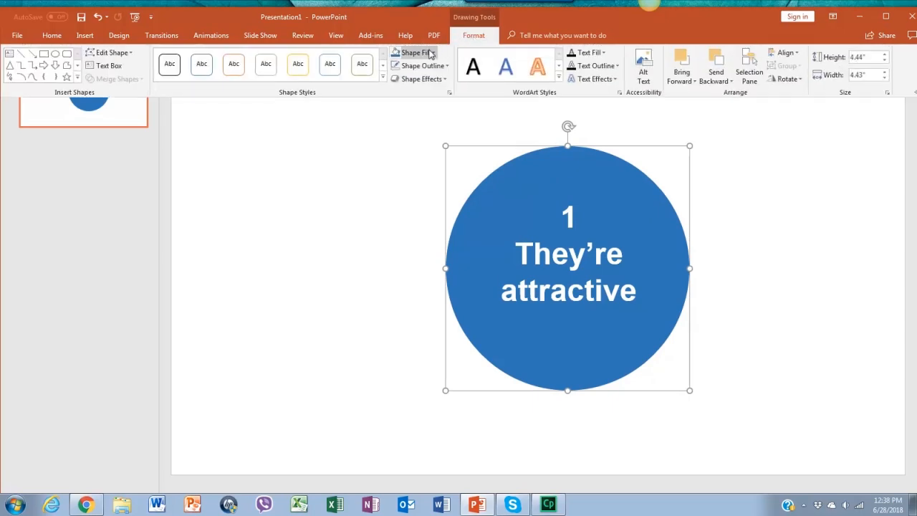
{"action": "mouse_move", "coordinate": [442, 96]}
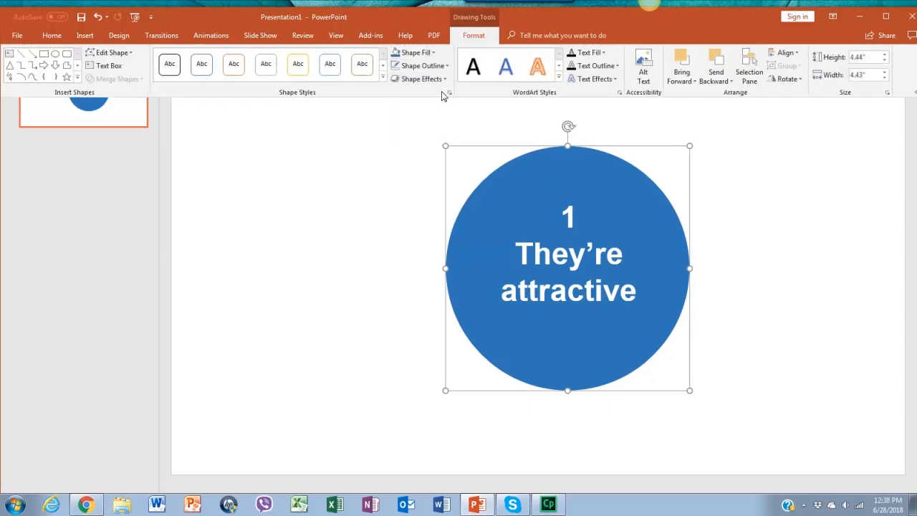
{"action": "mouse_move", "coordinate": [450, 96]}
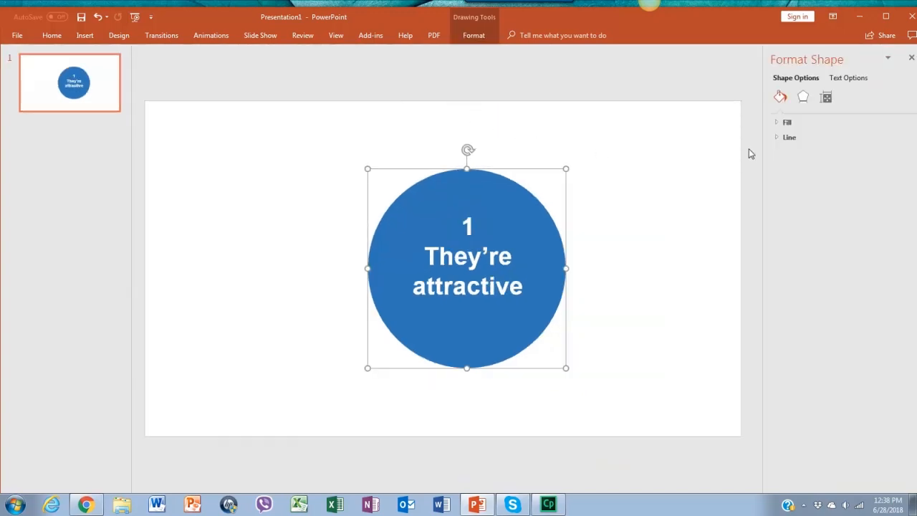
{"action": "mouse_move", "coordinate": [804, 97]}
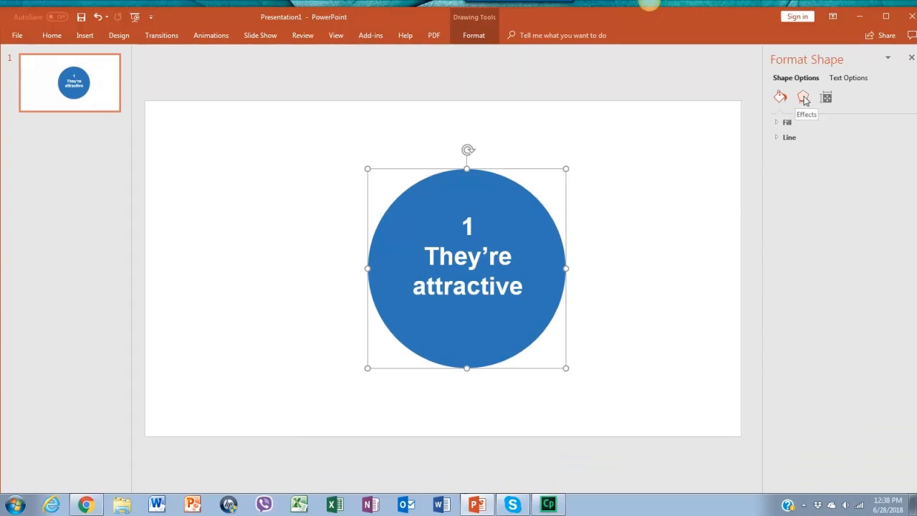
Give the circle a shadow (57% transparency, 70% size) and reflection (55%, size 12%).
{"action": "left_click", "coordinate": [802, 96]}
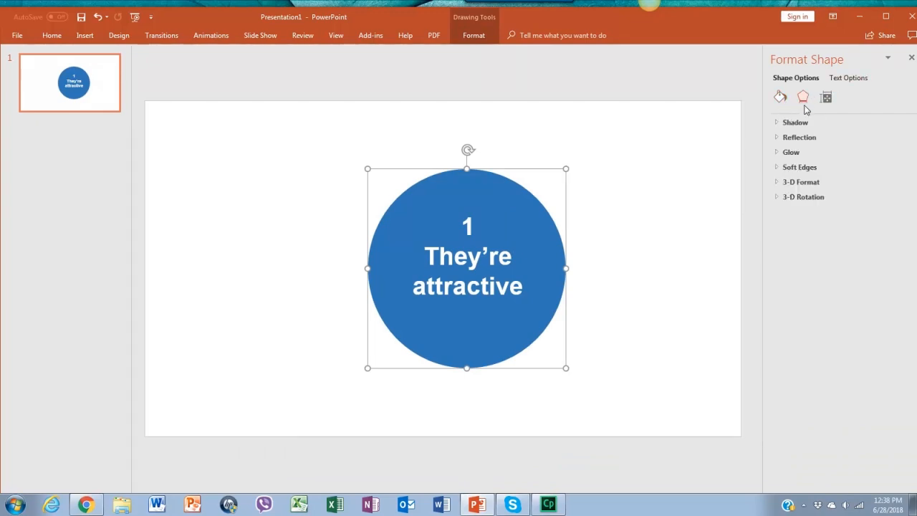
{"action": "left_click", "coordinate": [794, 122]}
{"action": "type", "text": "70"}
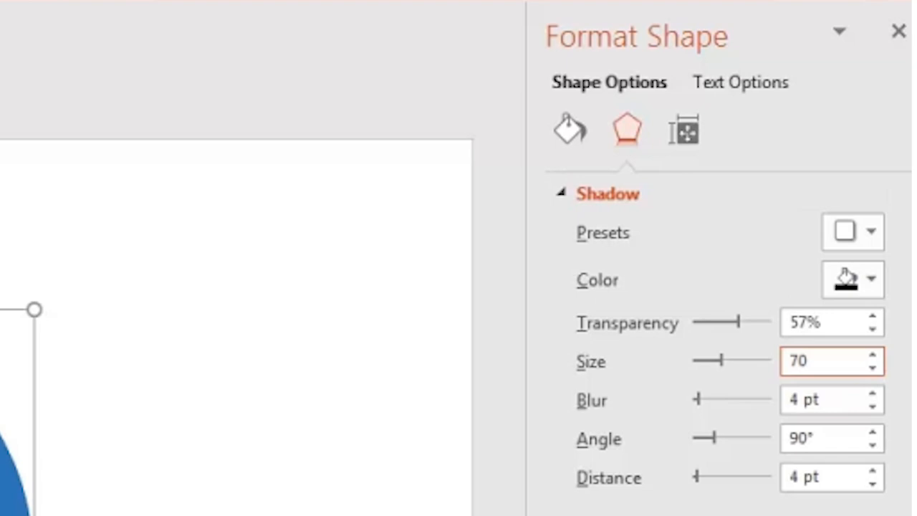
{"action": "scroll", "scroll_direction": "down", "scroll_amount": 3}
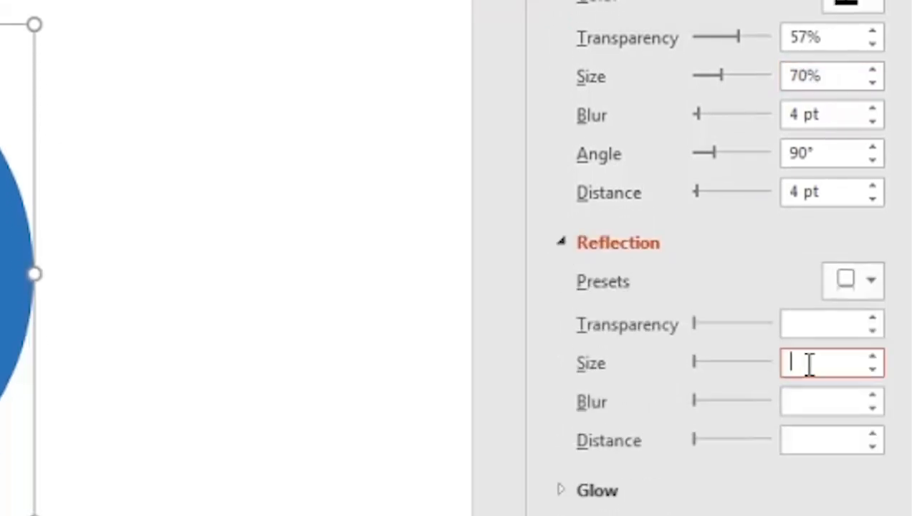
{"action": "type", "text": "12"}
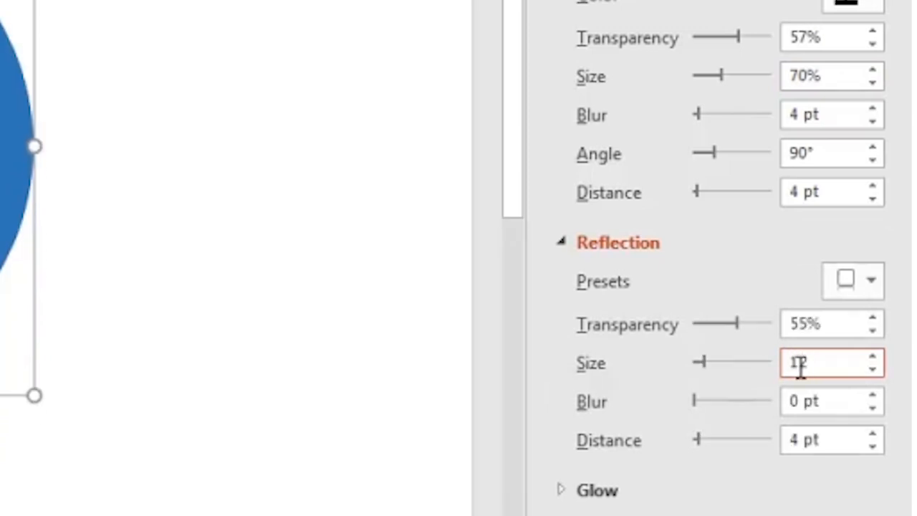
{"action": "type", "text": "12"}
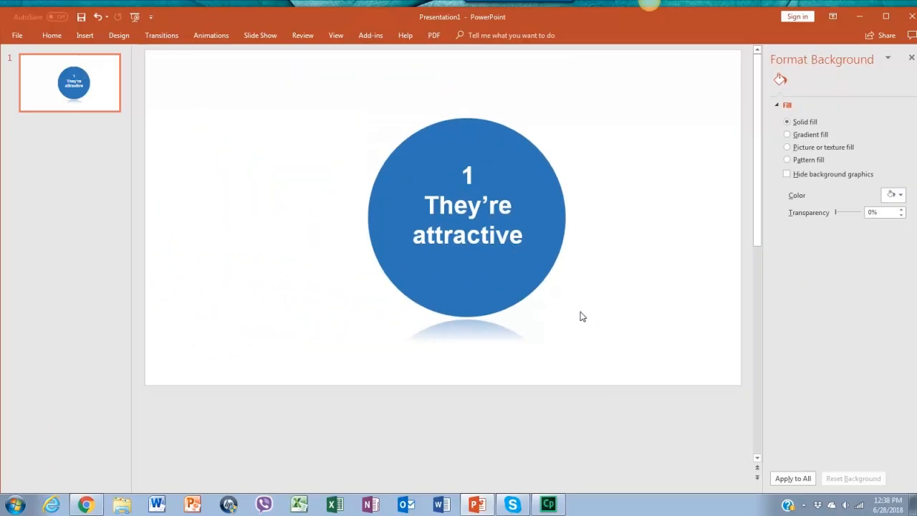
{"action": "left_click", "coordinate": [196, 65]}
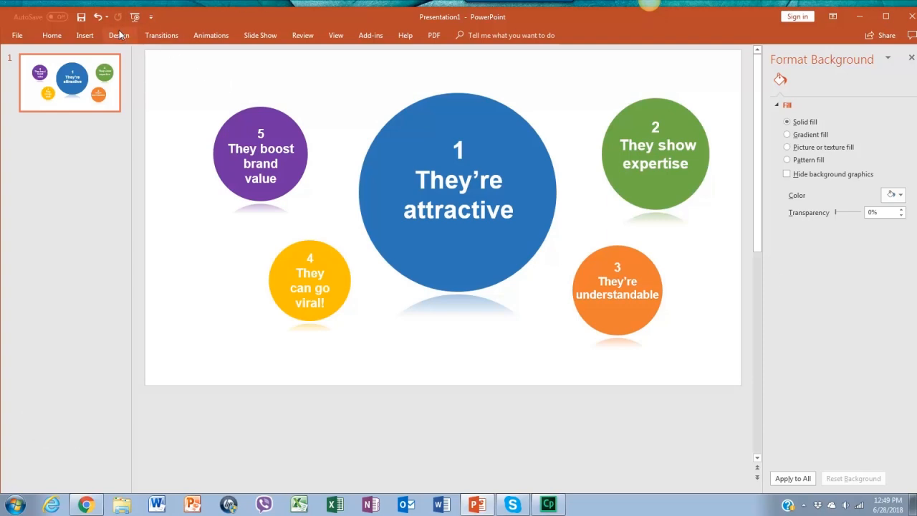
{"action": "mouse_move", "coordinate": [138, 51]}
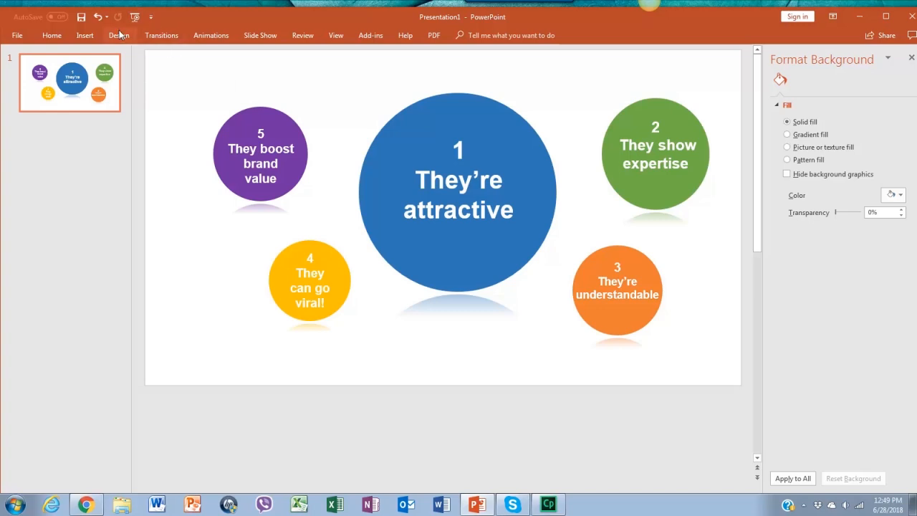
Switch to the Design tab to show theme and Design Ideas options.
{"action": "left_click", "coordinate": [119, 35]}
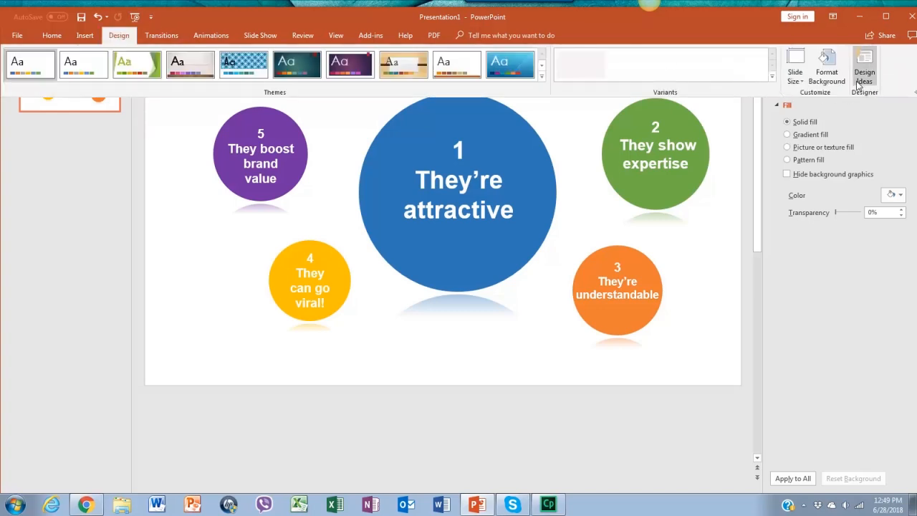